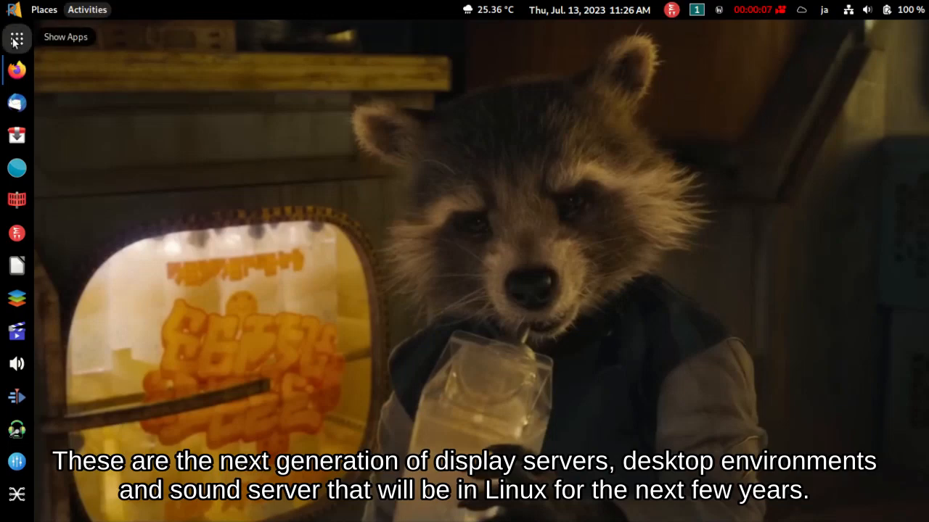
Step: Launch qpwgraph from the dock to show the live PipeWire routing graph
left_click(17, 37)
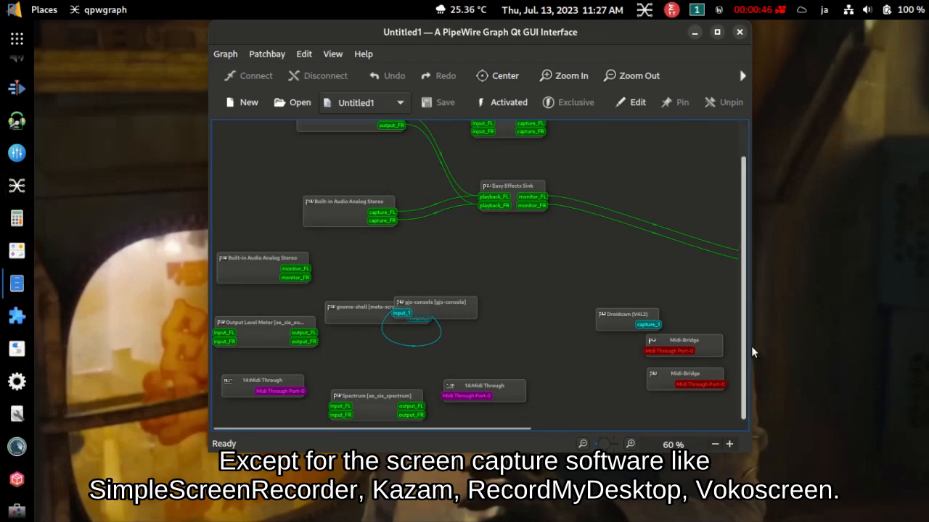
Step: Maximize qpwgraph, create a new patchbay Untitled2, then close it back to the desktop
left_click(717, 32)
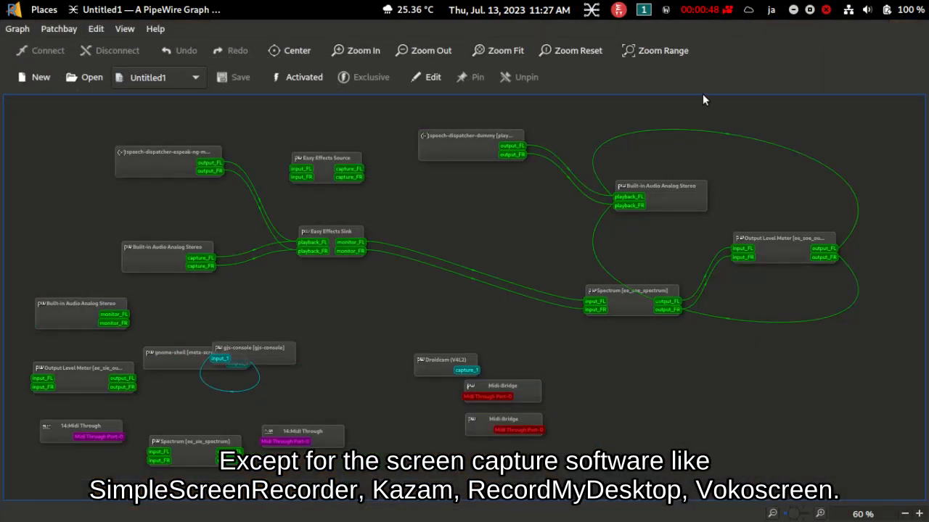
mouse_move(230, 142)
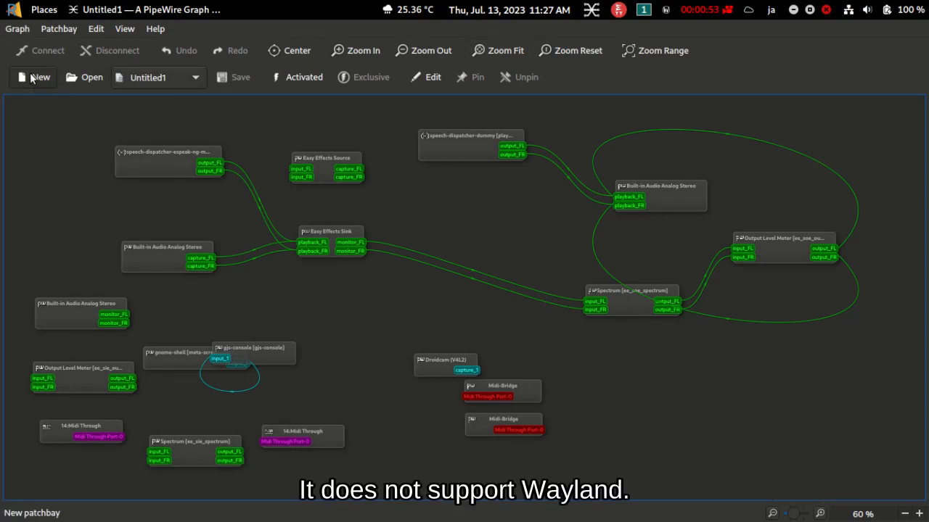
left_click(32, 77)
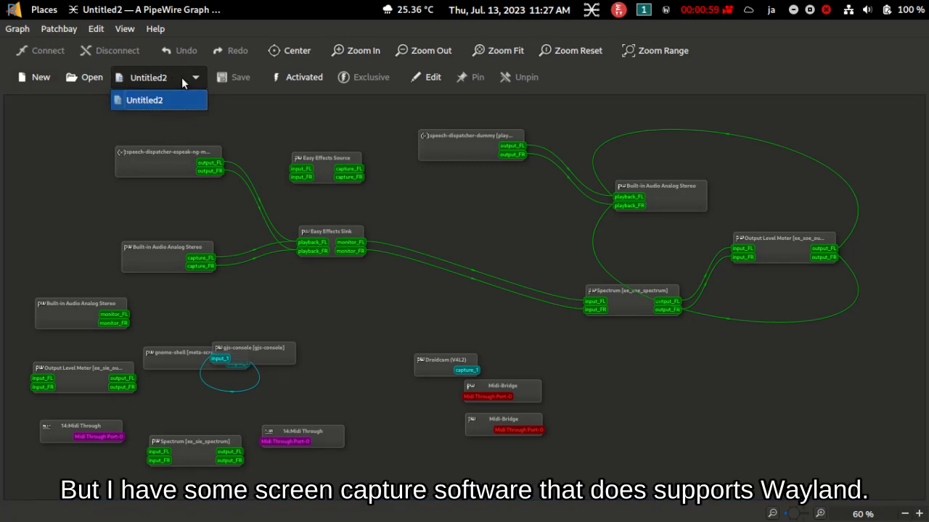
mouse_move(304, 79)
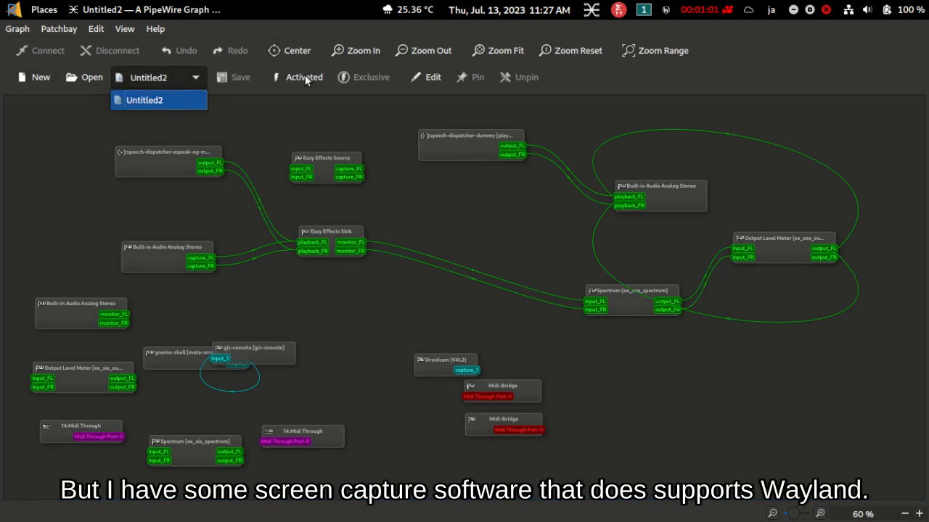
left_click(18, 29)
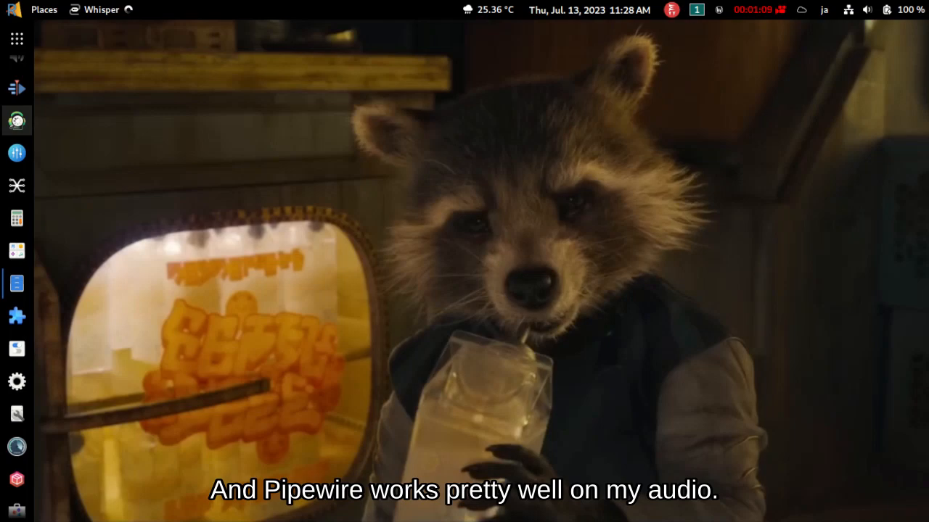
Step: Browse the app menu's Favorites, Pinned Apps, Accessories and Graphics categories
left_click(17, 120)
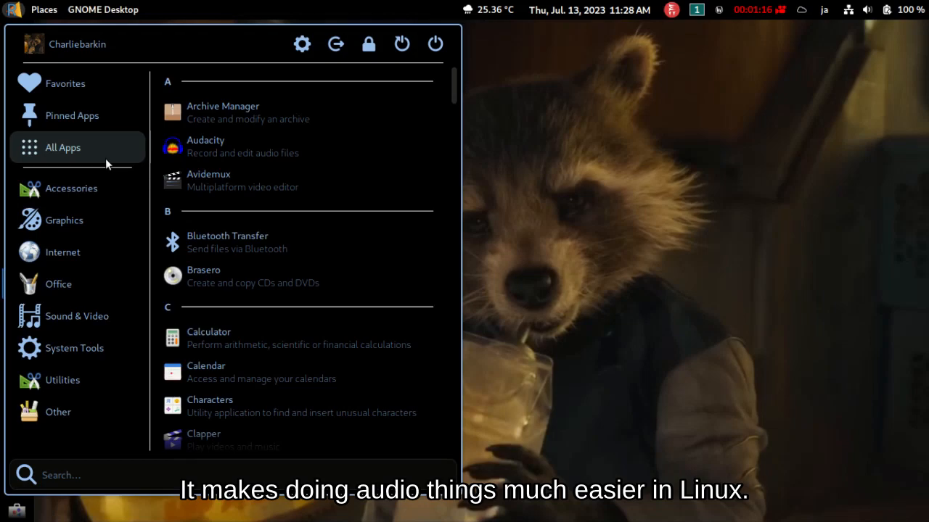
left_click(65, 83)
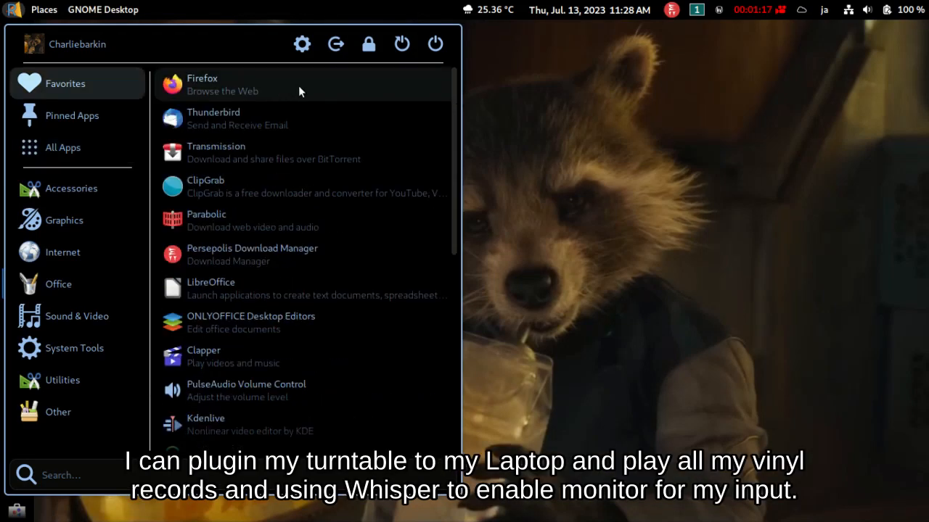
mouse_move(302, 119)
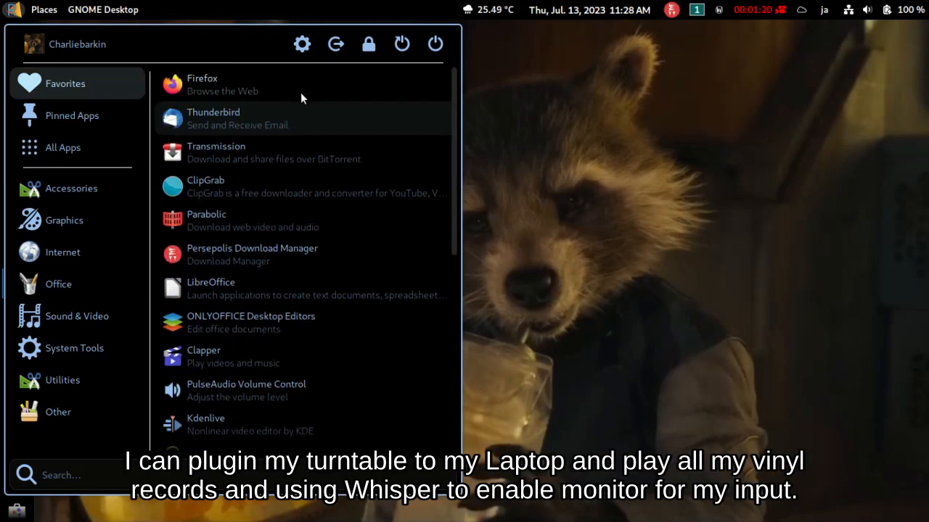
left_click(72, 116)
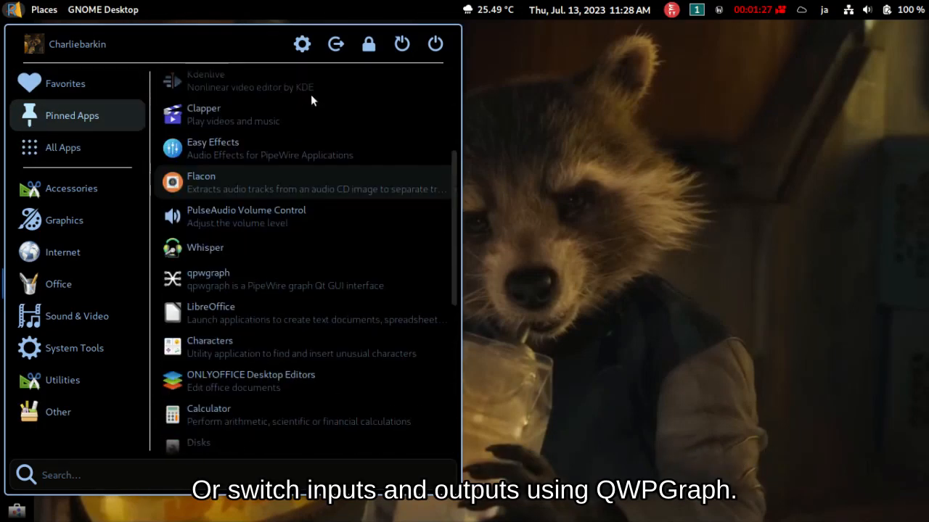
left_click(72, 189)
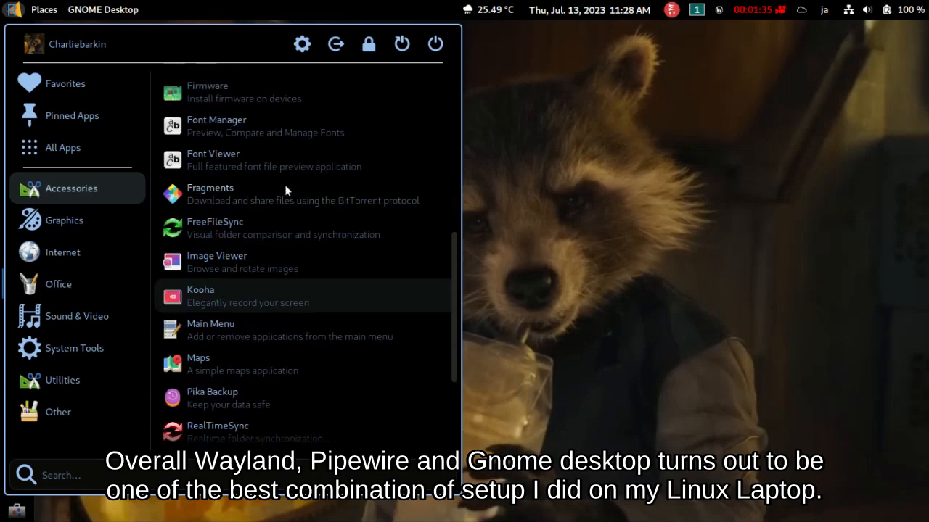
left_click(64, 220)
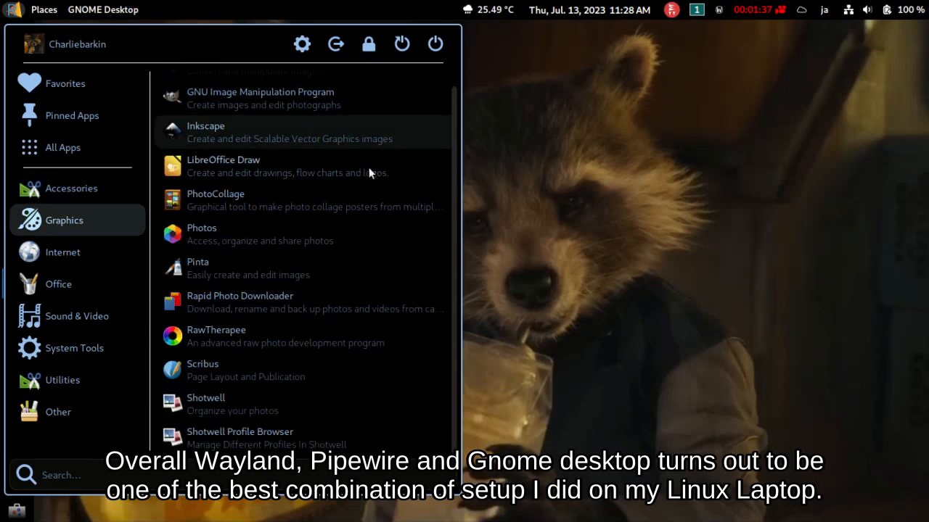
Step: Continue through Internet, Office, Sound & Video, Utilities and Other categories
left_click(62, 253)
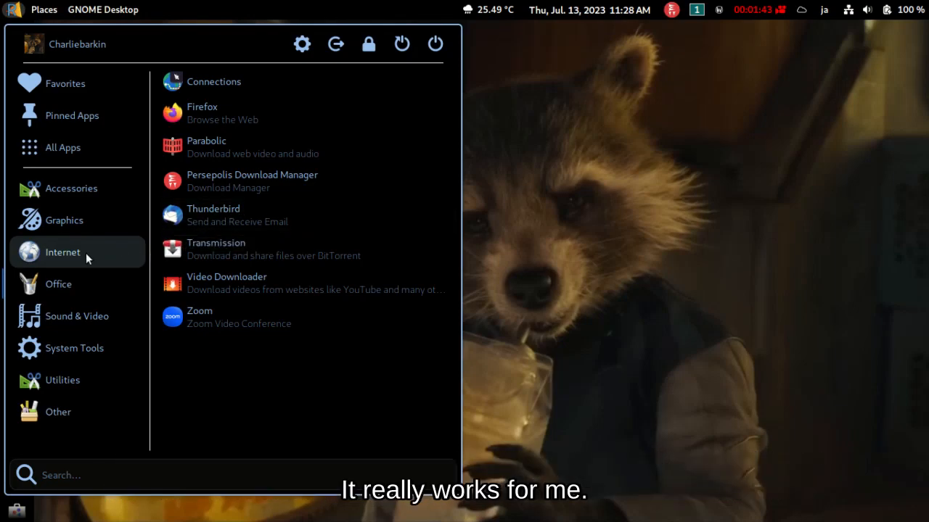
left_click(58, 282)
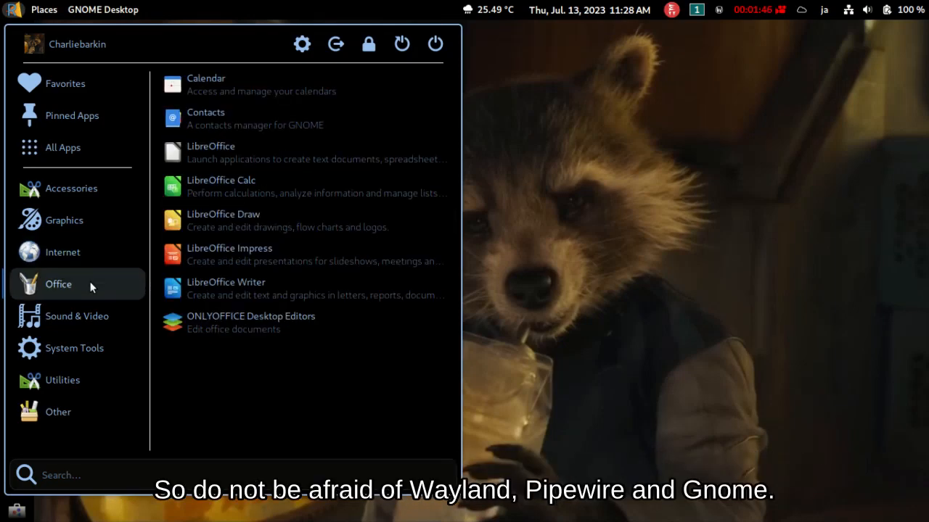
left_click(77, 316)
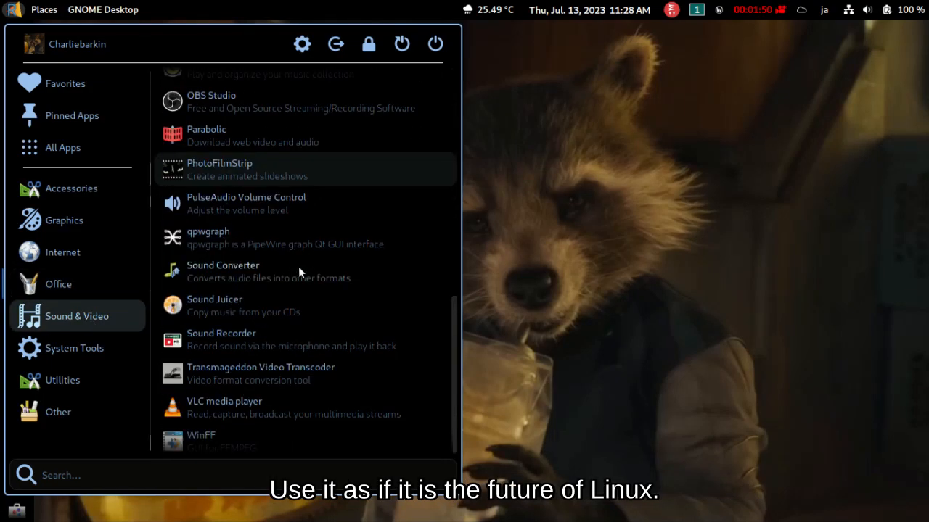
left_click(76, 348)
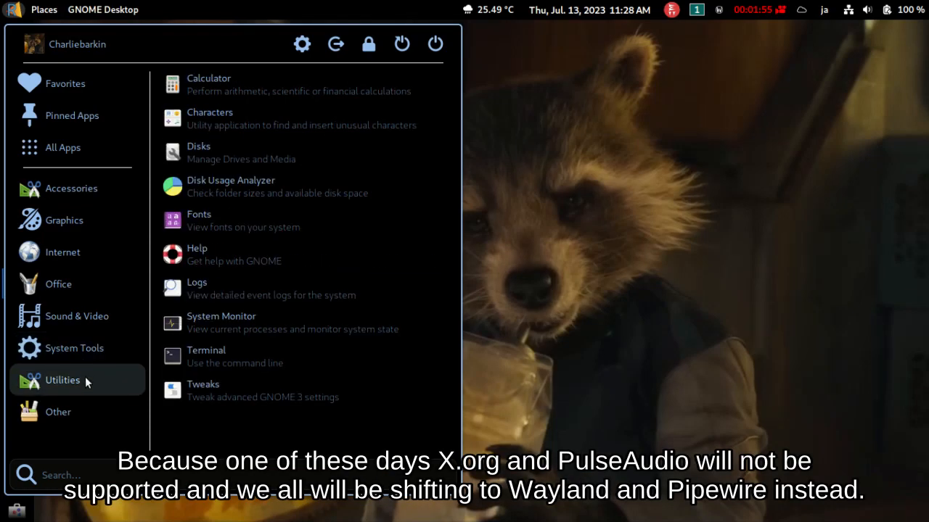
left_click(58, 412)
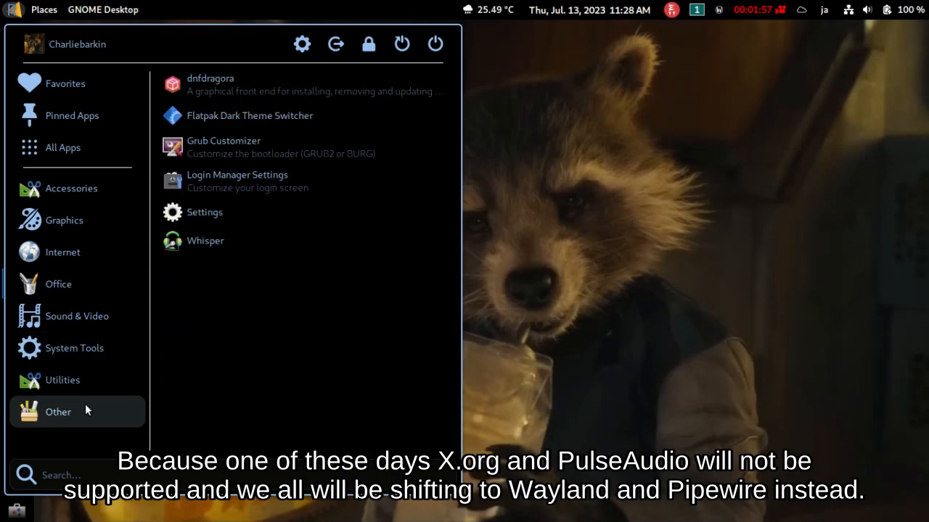